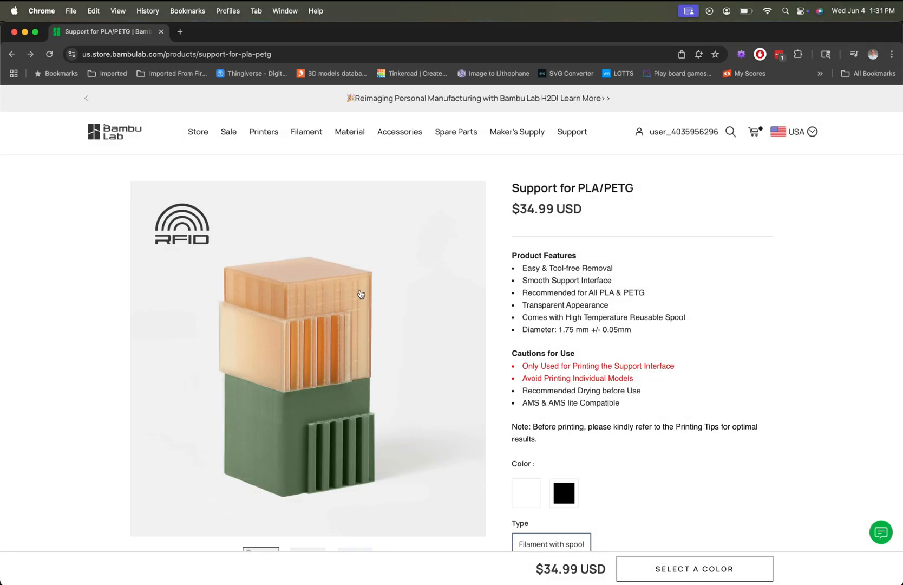
pyautogui.moveTo(694, 377)
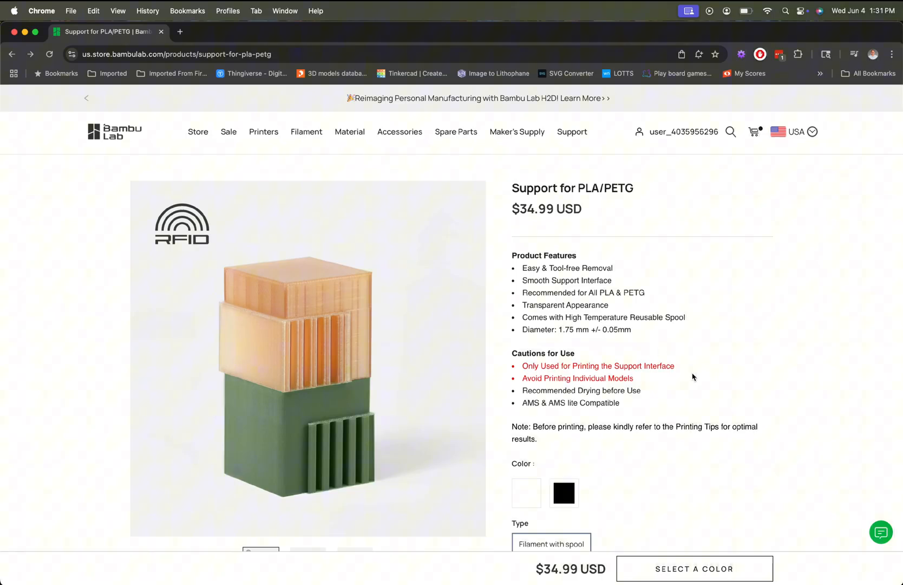
# Step: Scroll through the Bambu Support for PLA/PETG filament product page in Chrome
pyautogui.scroll(-3)
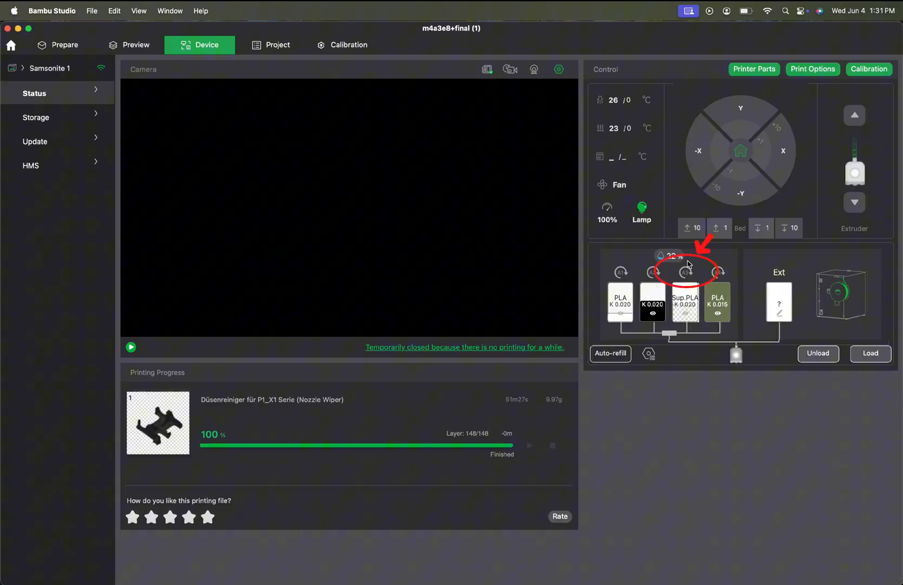
# Step: Return to the Prepare view with the tank model on plate 3
pyautogui.click(685, 303)
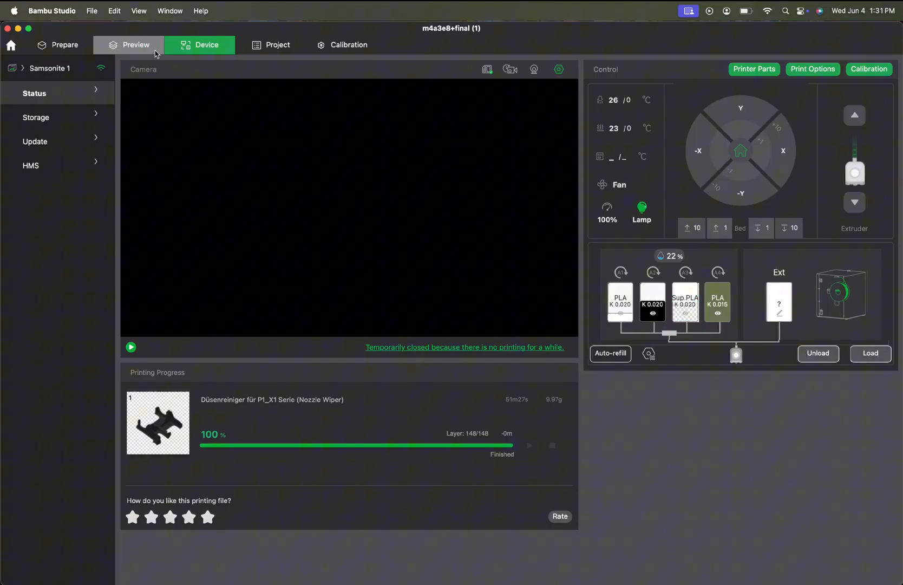
pyautogui.click(64, 45)
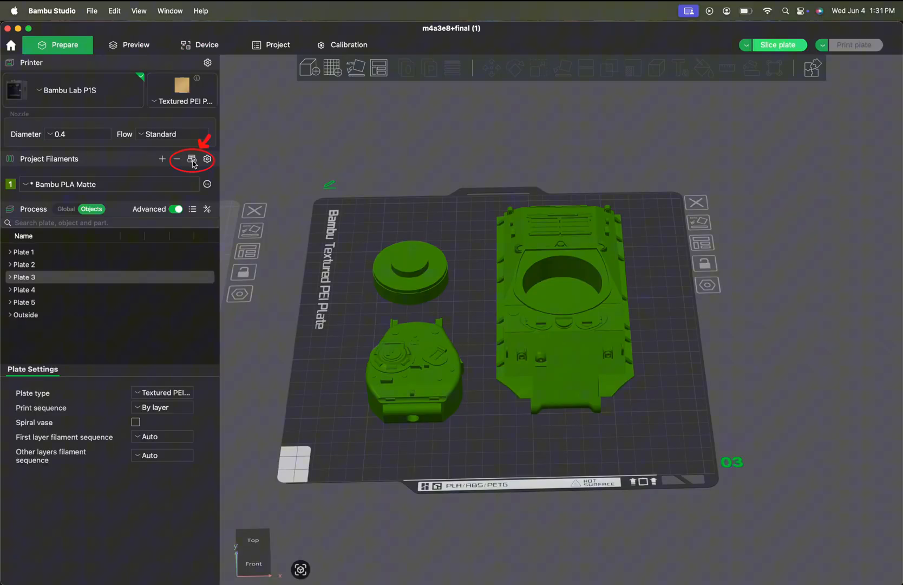
# Step: Sync project filaments from the AMS: PLA Matte, two PLA Basic and support filament
pyautogui.click(191, 160)
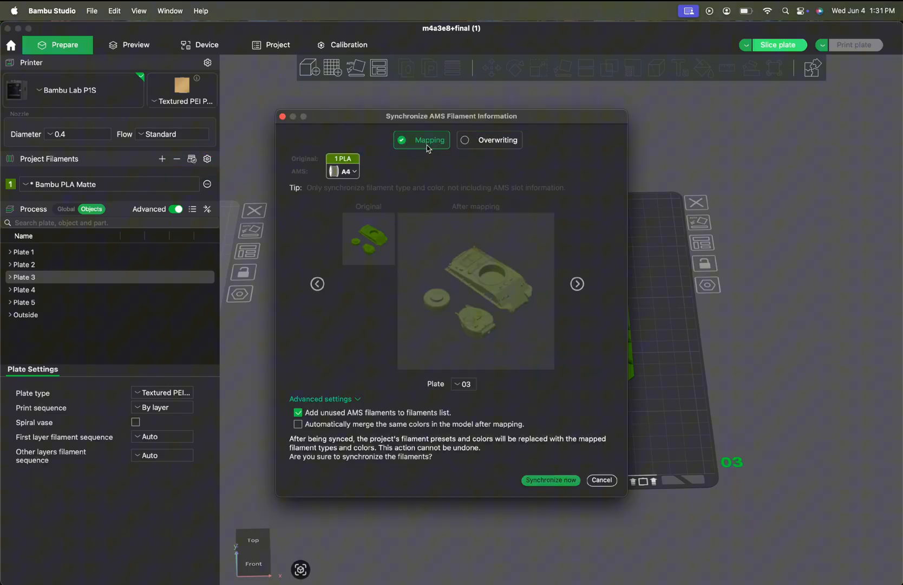
pyautogui.moveTo(550, 480)
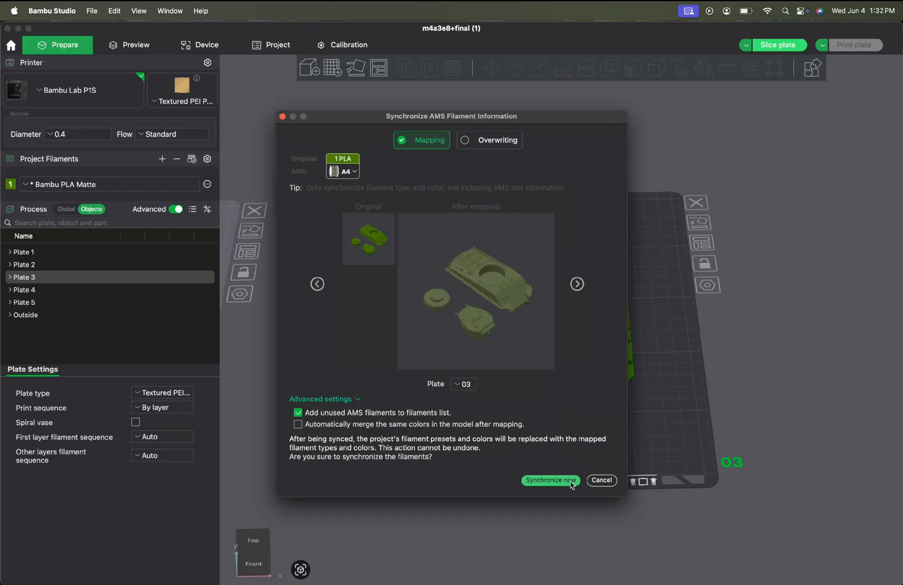
pyautogui.click(549, 479)
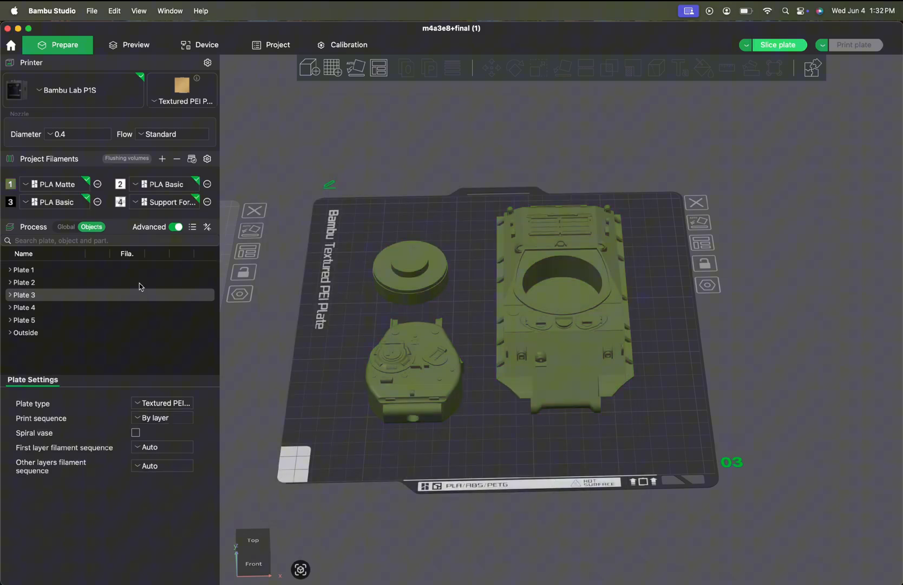
pyautogui.click(164, 183)
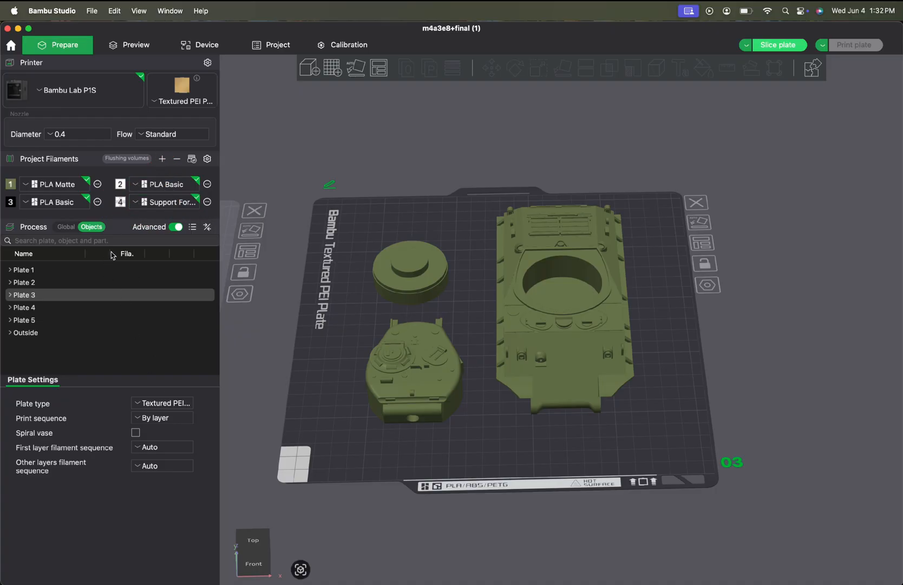
# Step: Enable supports in the Global process Support settings (tree auto, organic, 20° threshold)
pyautogui.click(66, 227)
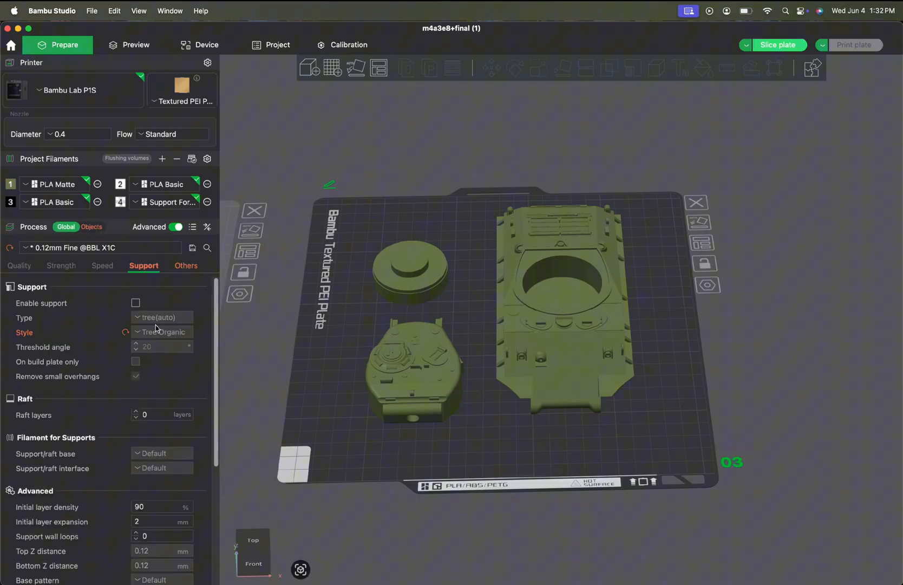
pyautogui.click(136, 303)
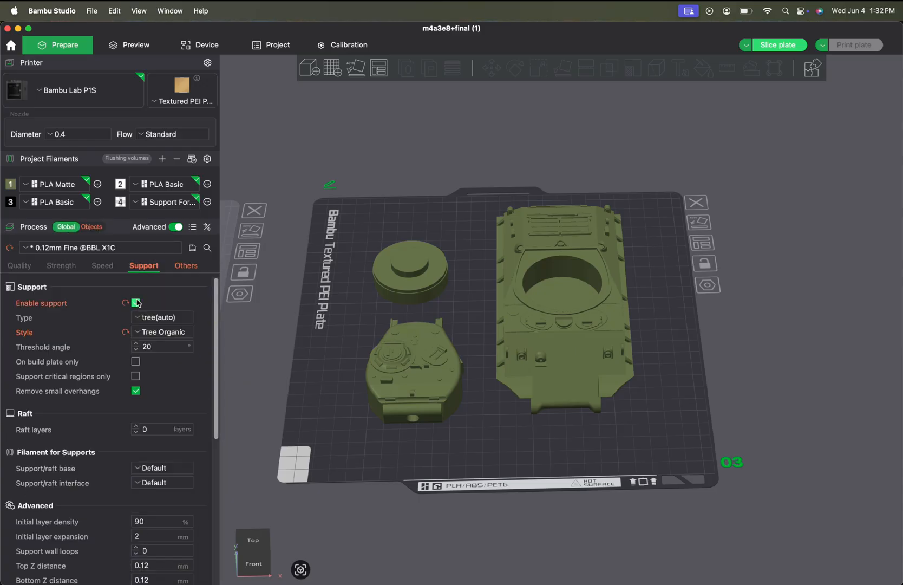
pyautogui.click(162, 317)
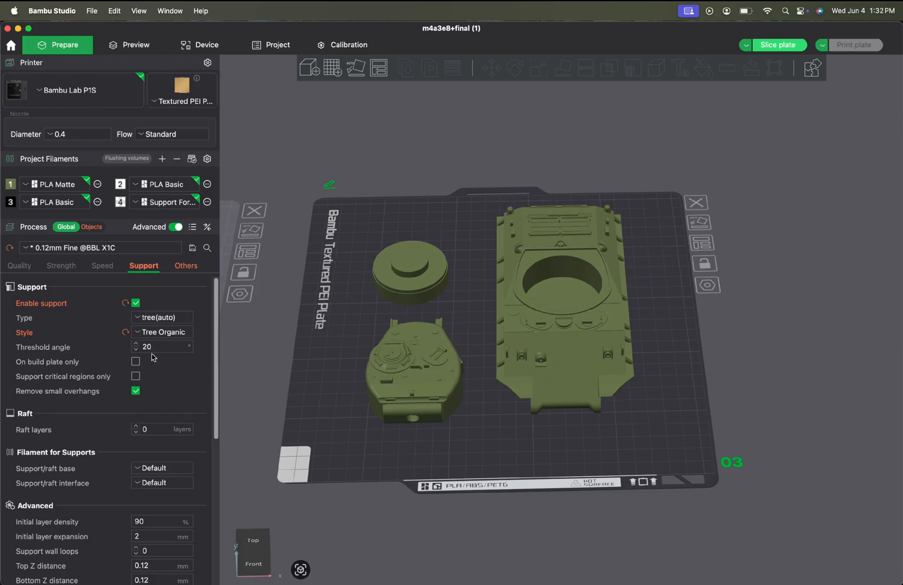
pyautogui.scroll(-3)
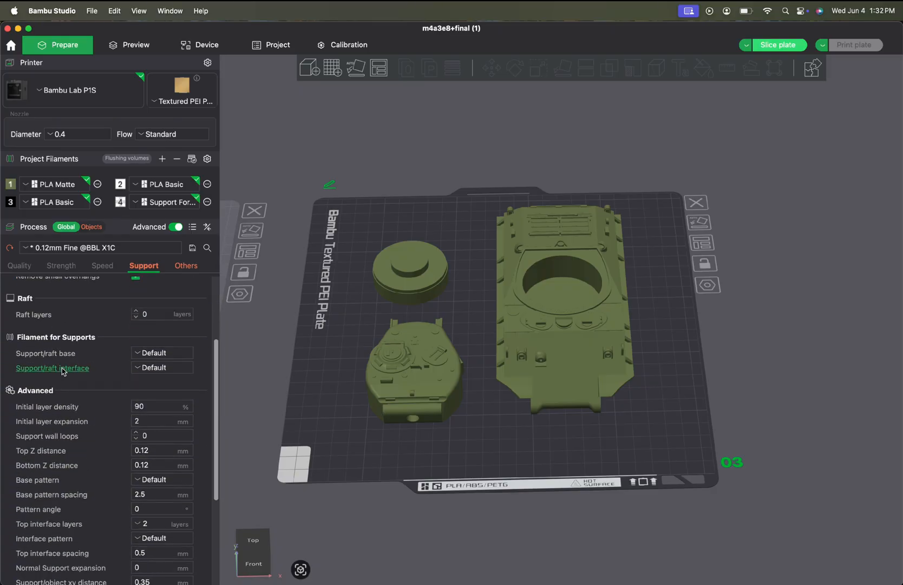
# Step: Use 4 Sup.PLA for the support/raft interface and accept the recommended interface settings
pyautogui.click(162, 368)
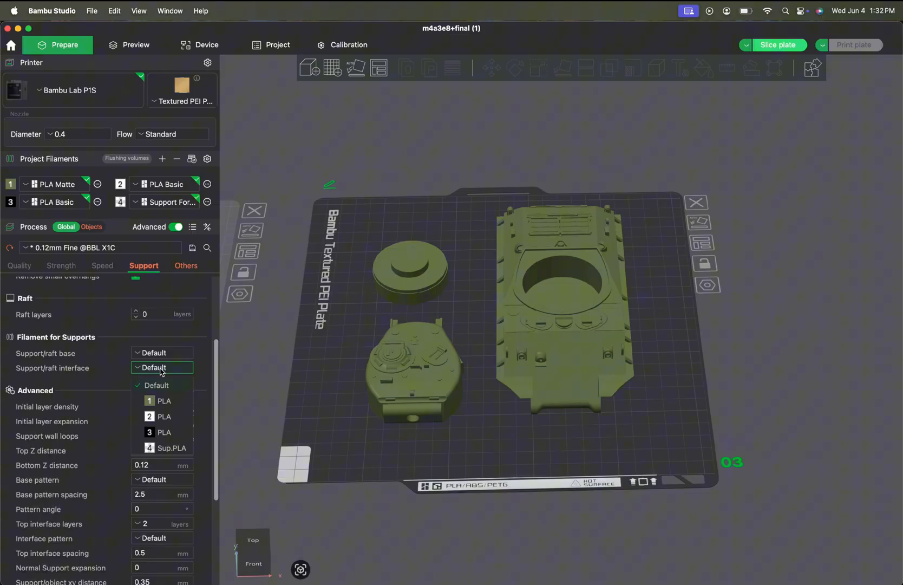
pyautogui.click(171, 448)
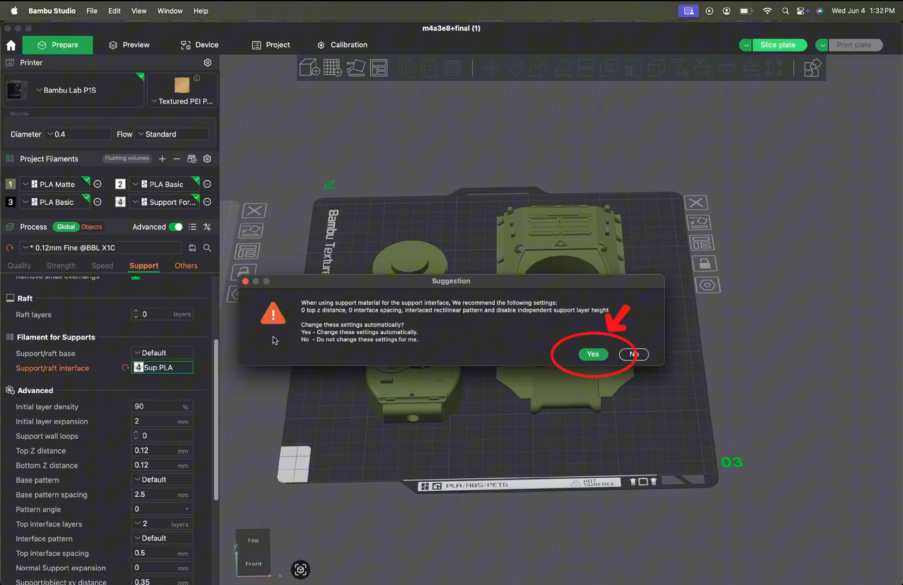
pyautogui.moveTo(455, 336)
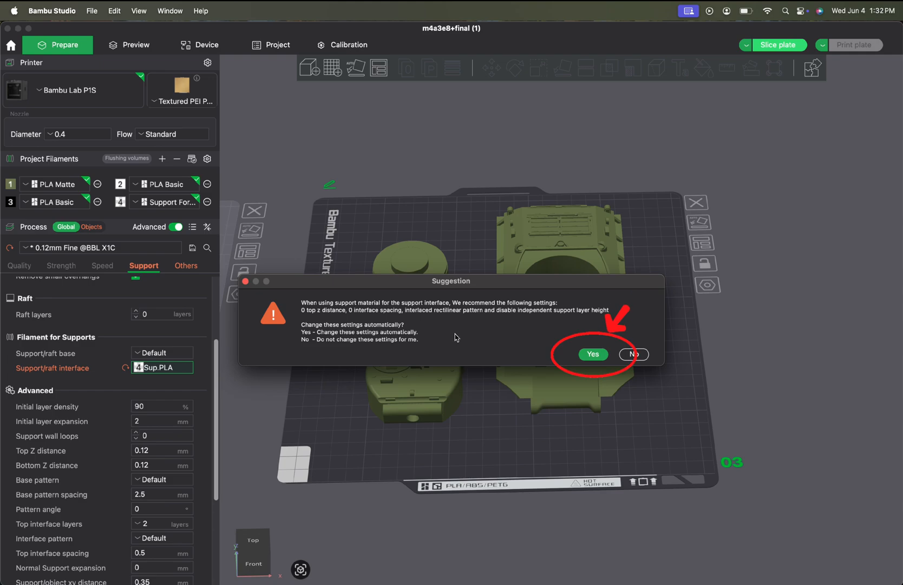
pyautogui.click(594, 354)
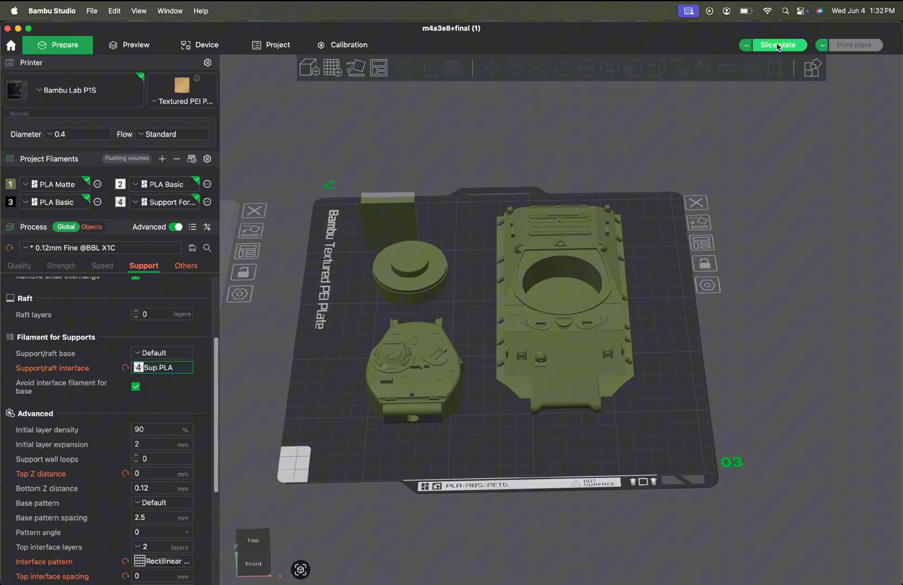
# Step: Slice plate 3, giving about 155 g of filament and 8h48m print time
pyautogui.click(778, 45)
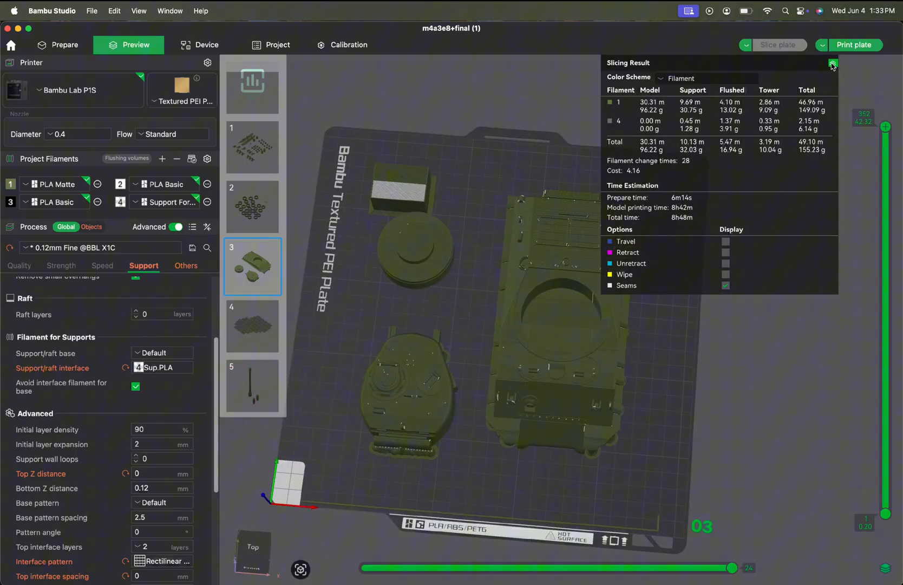
# Step: Hide the slicing summary and scrub the preview down to about layer 62, exposing supports and interface
pyautogui.click(832, 63)
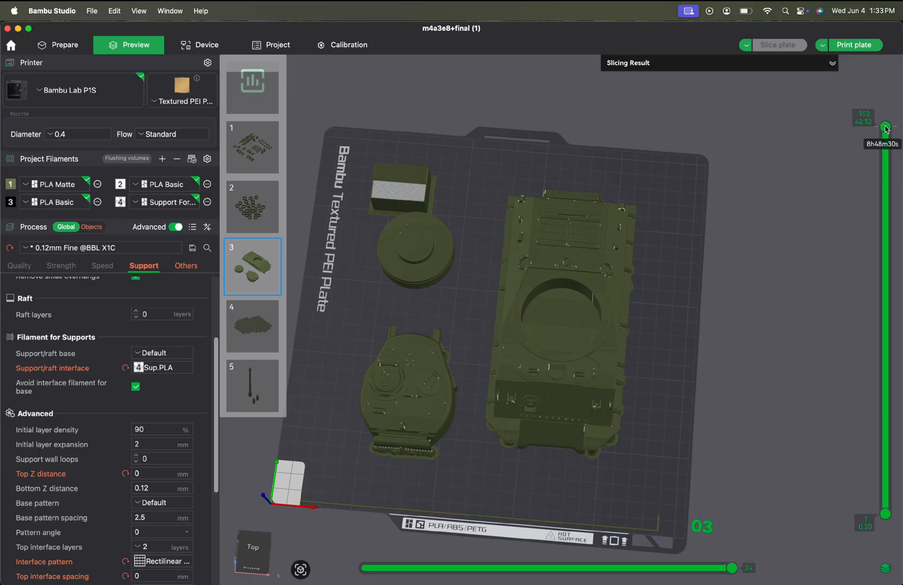
pyautogui.moveTo(886, 127); pyautogui.dragTo(886, 289)
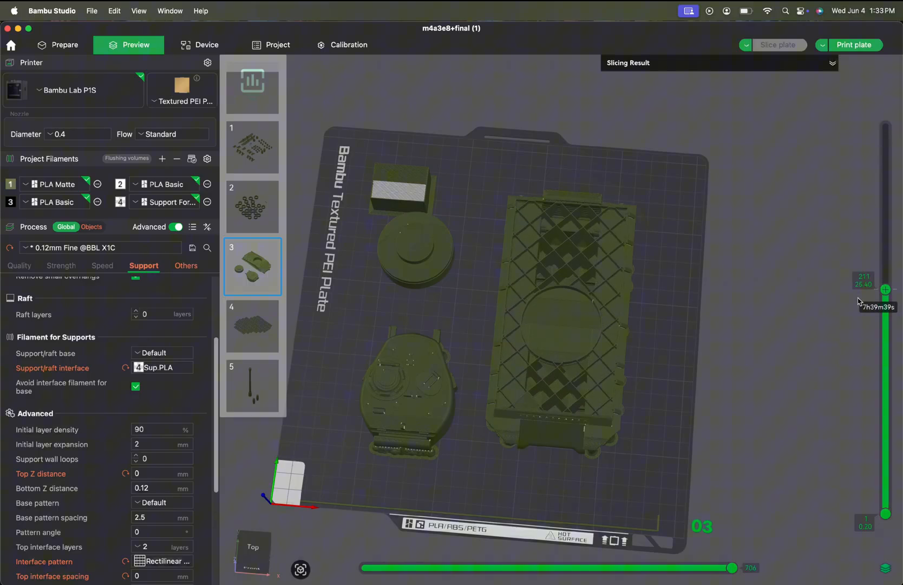
pyautogui.moveTo(885, 289); pyautogui.dragTo(886, 322)
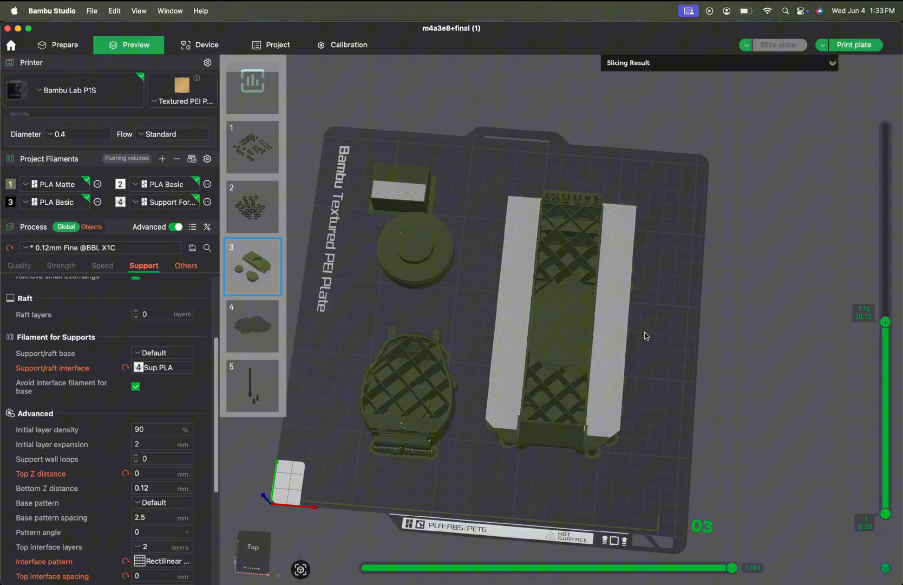
pyautogui.moveTo(645, 335); pyautogui.dragTo(746, 336)
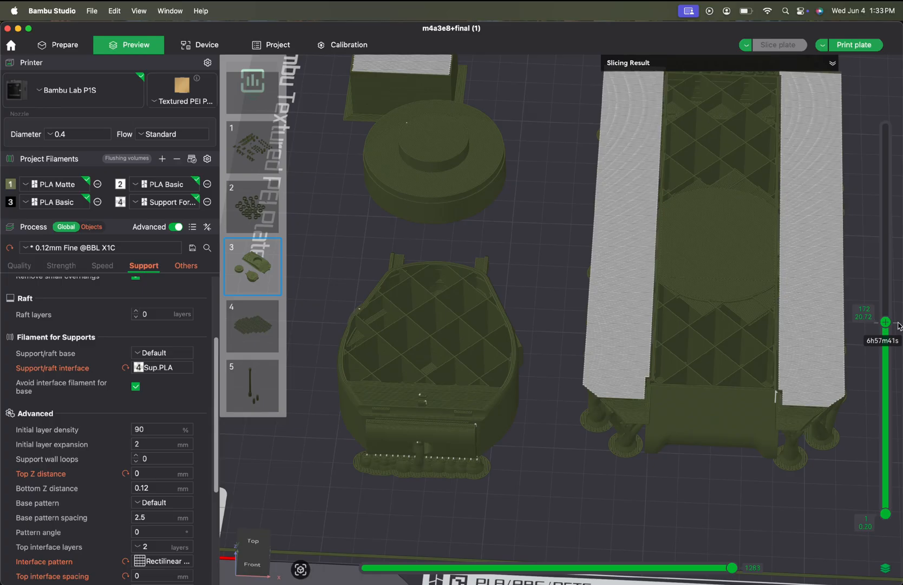
pyautogui.moveTo(886, 322); pyautogui.dragTo(886, 397)
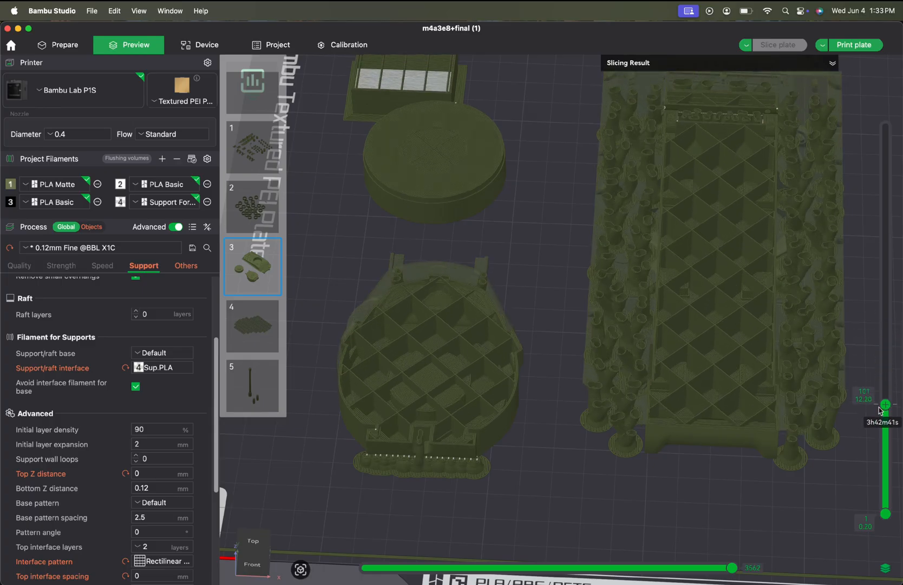
pyautogui.moveTo(886, 409); pyautogui.dragTo(886, 443)
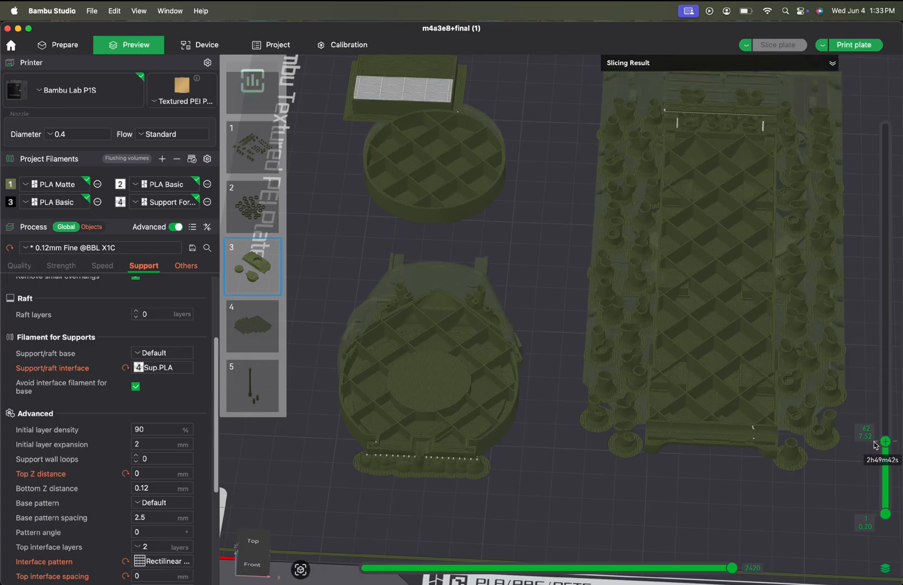
pyautogui.moveTo(886, 441); pyautogui.dragTo(886, 444)
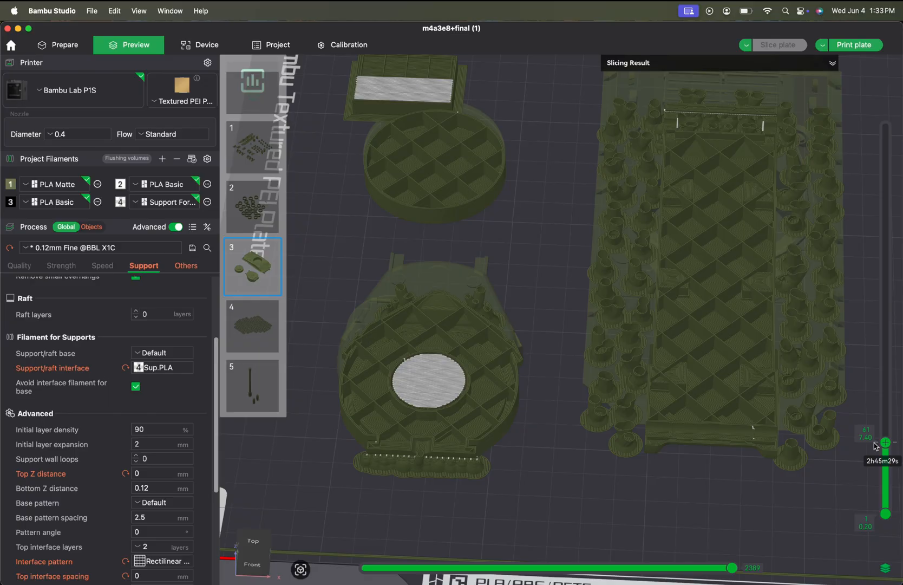